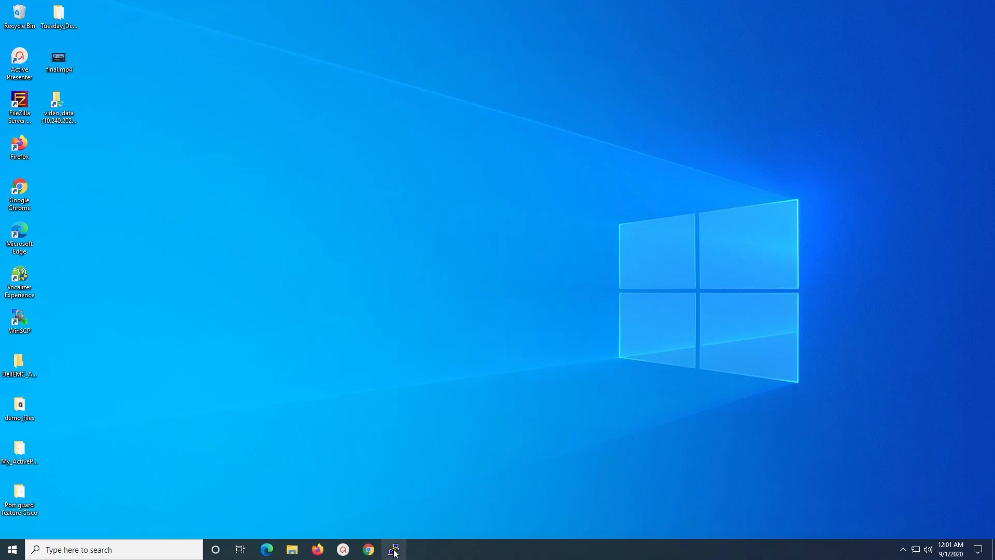
Step: Launch PuTTY and open the saved RP API session to the Oxford cluster
left_click(393, 549)
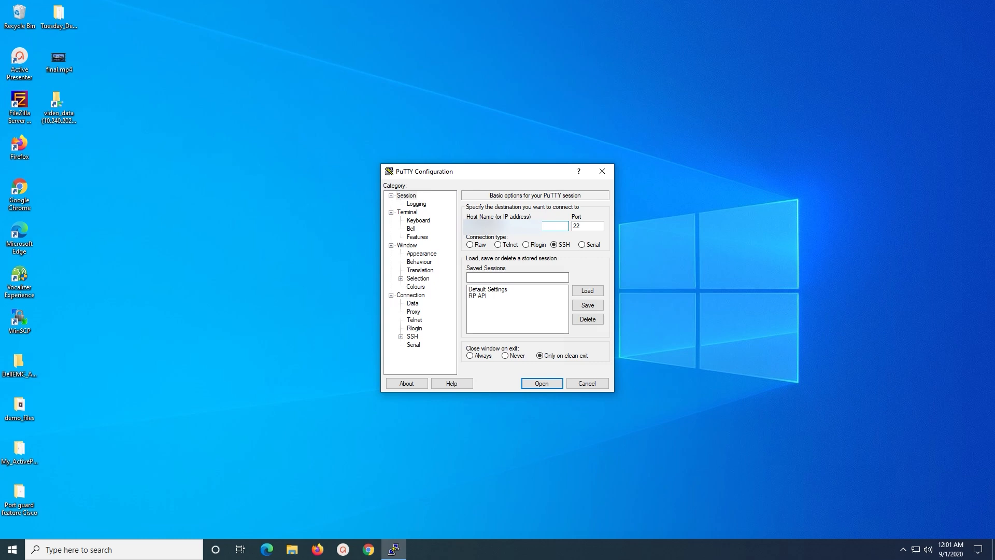
left_click(542, 383)
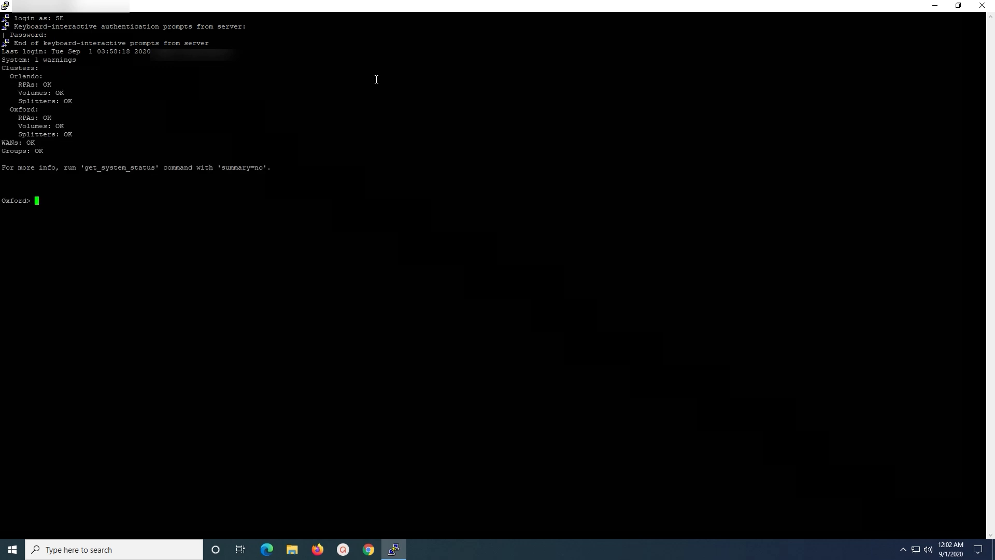
Step: Run get_id_names with option 3 to list group ABC's UID and names
type("get_s")
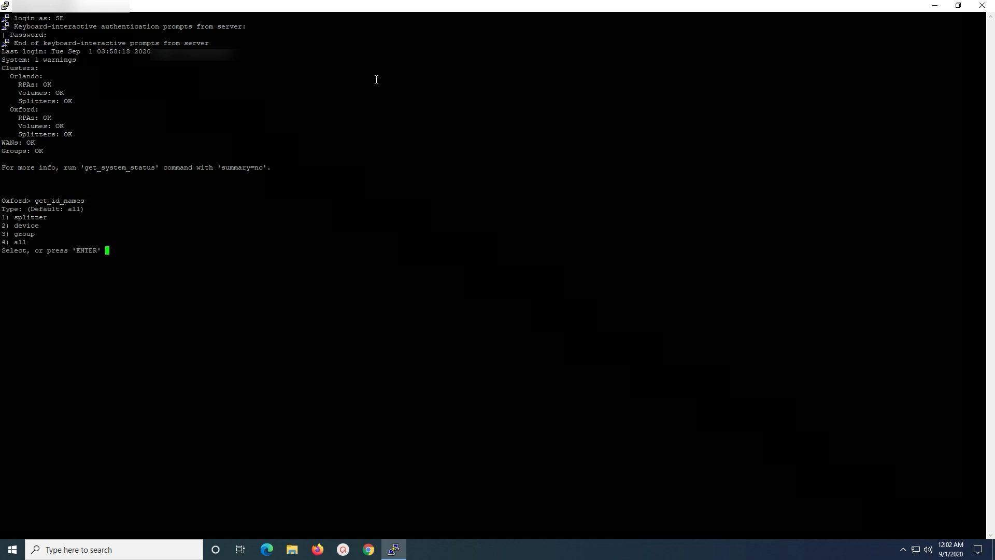
type("3")
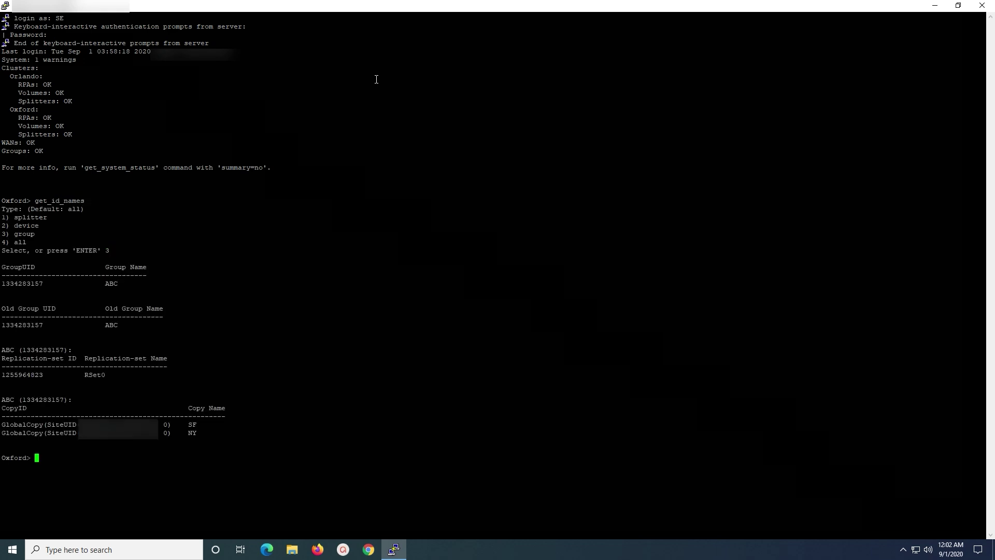
mouse_move(120, 284)
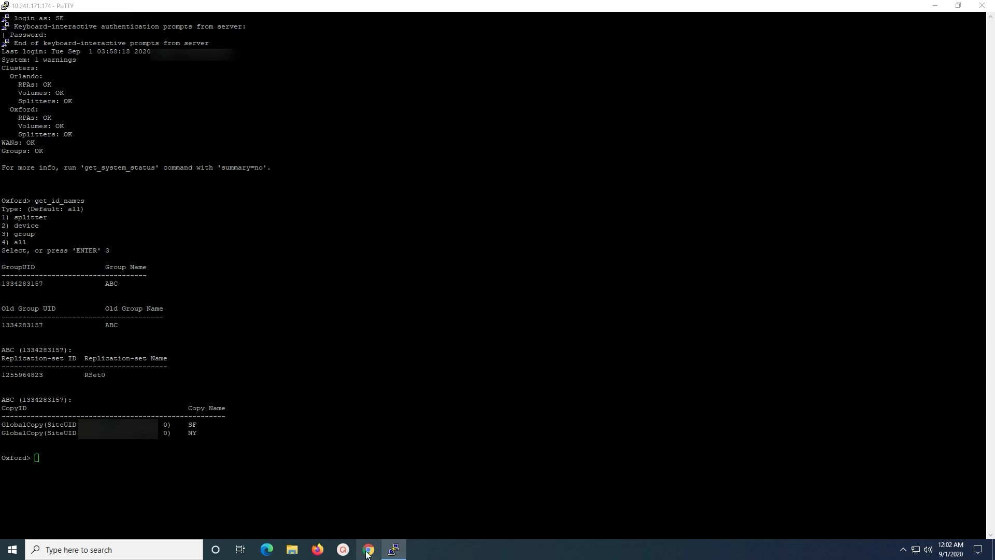
left_click(368, 549)
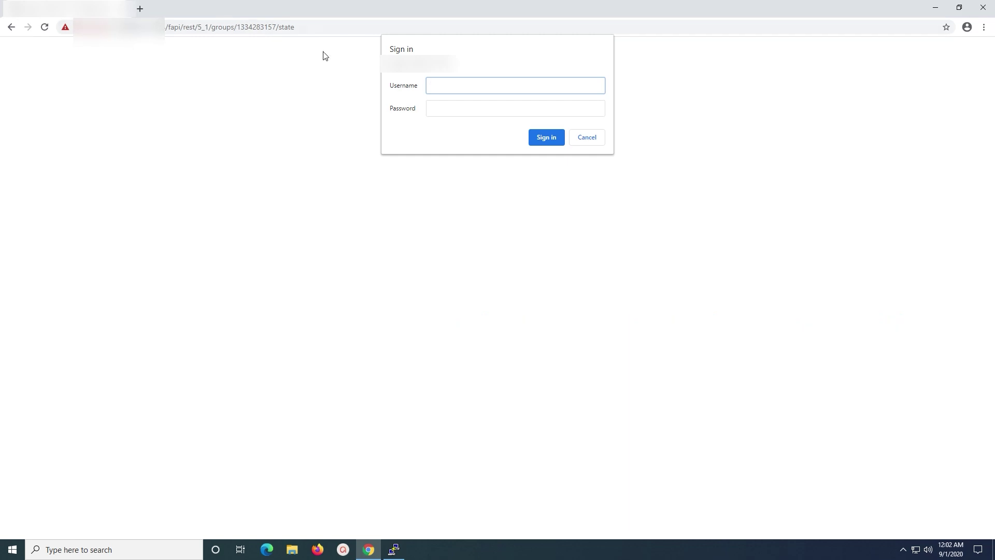
left_click(515, 85)
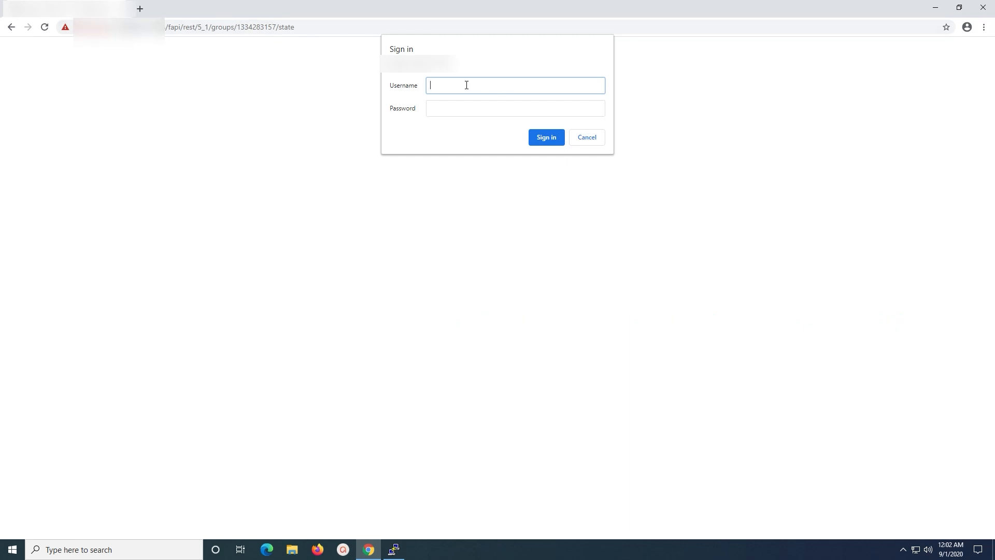
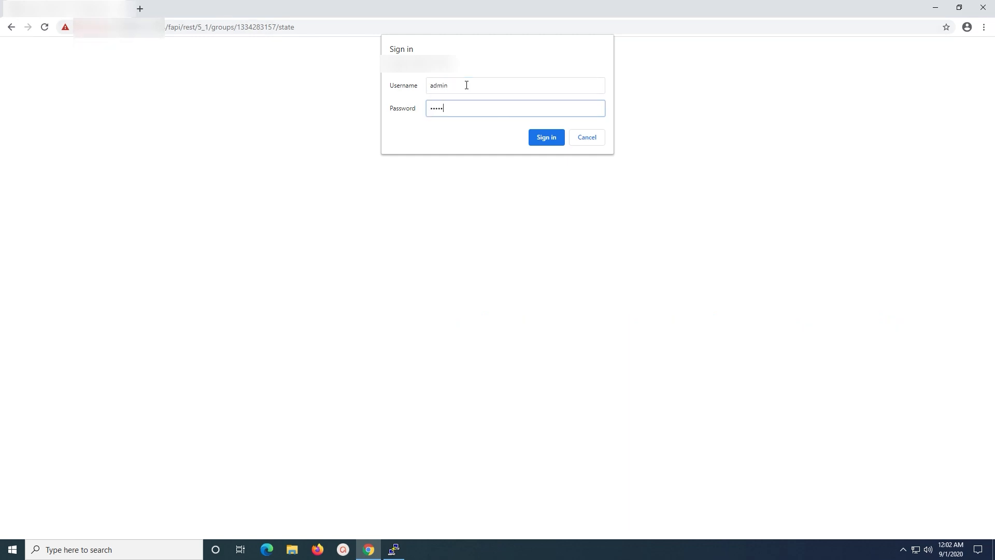
left_click(546, 137)
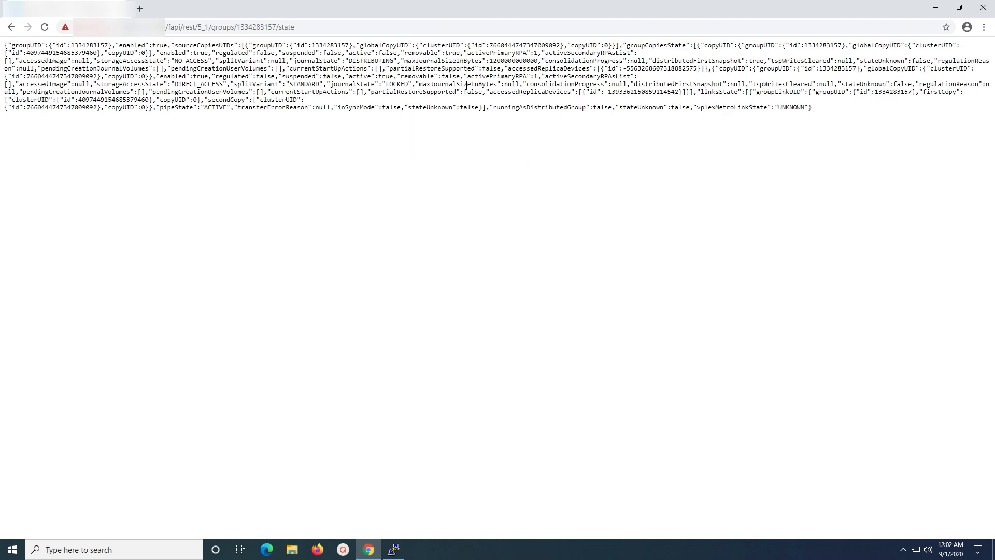
Step: Search the page for pipestate and select its ACTIVE value
key("ctrl+f")
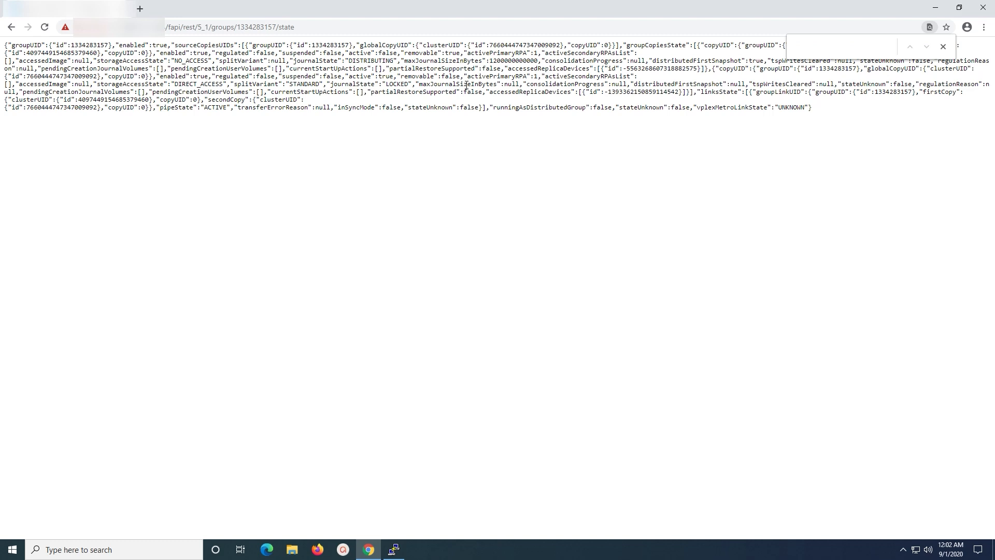
type("pipestate")
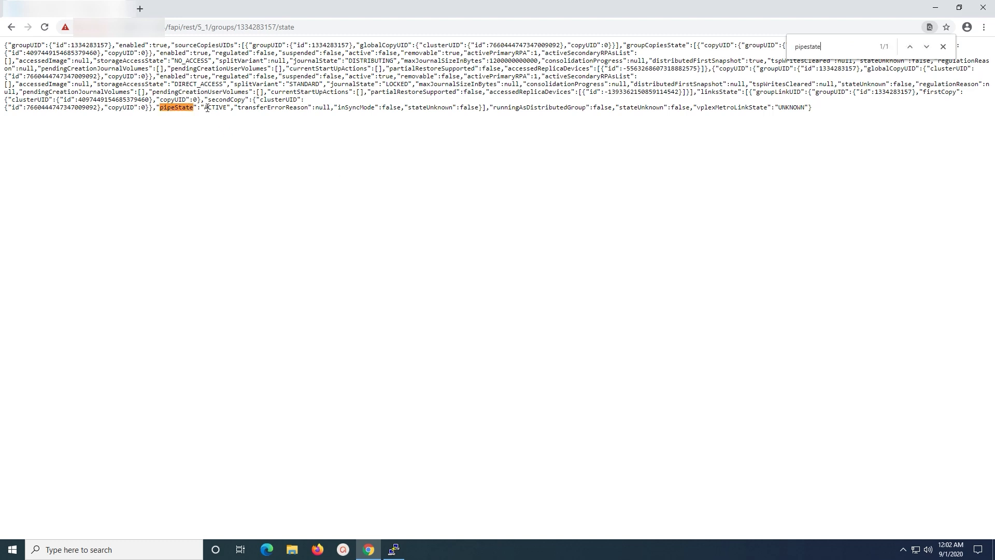
double_click(214, 108)
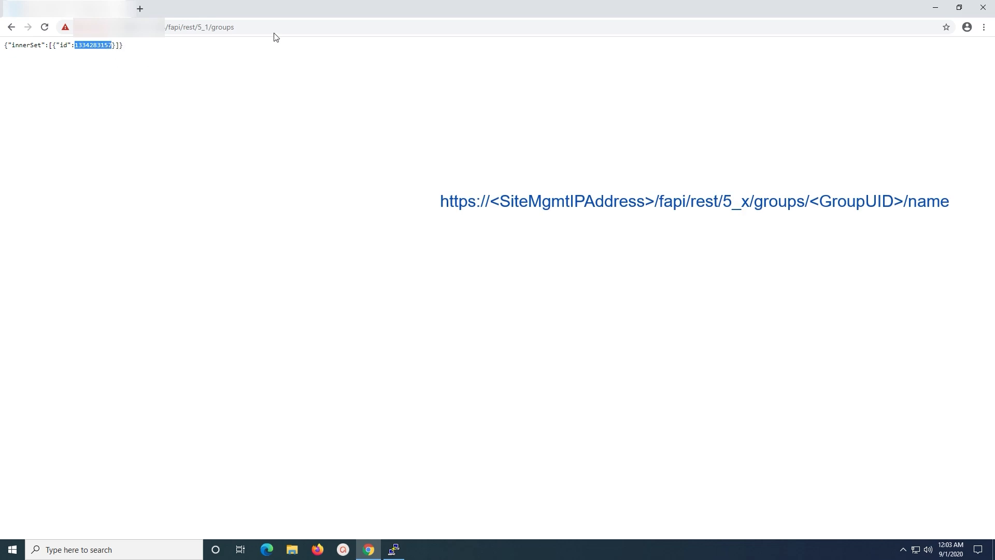
left_click(248, 27)
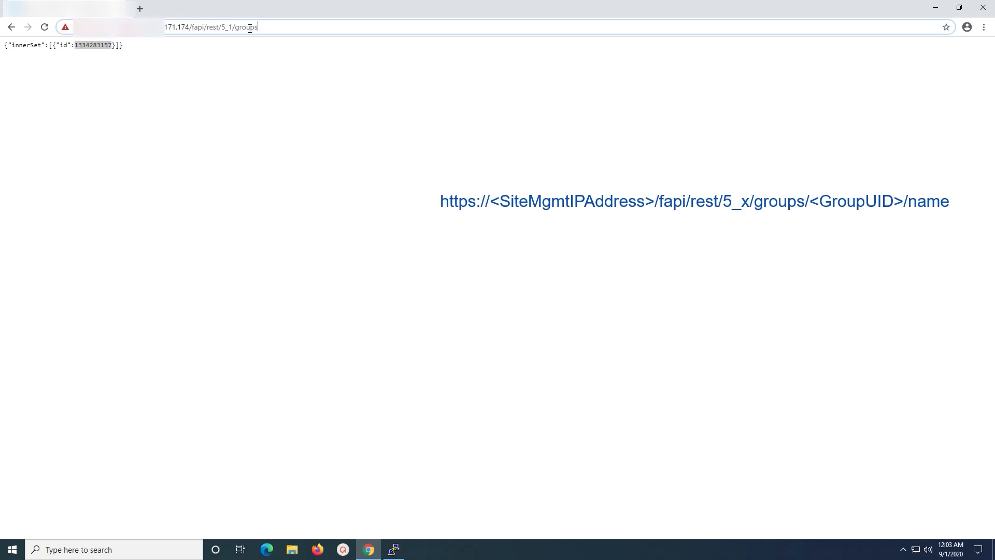
type("/1334283157")
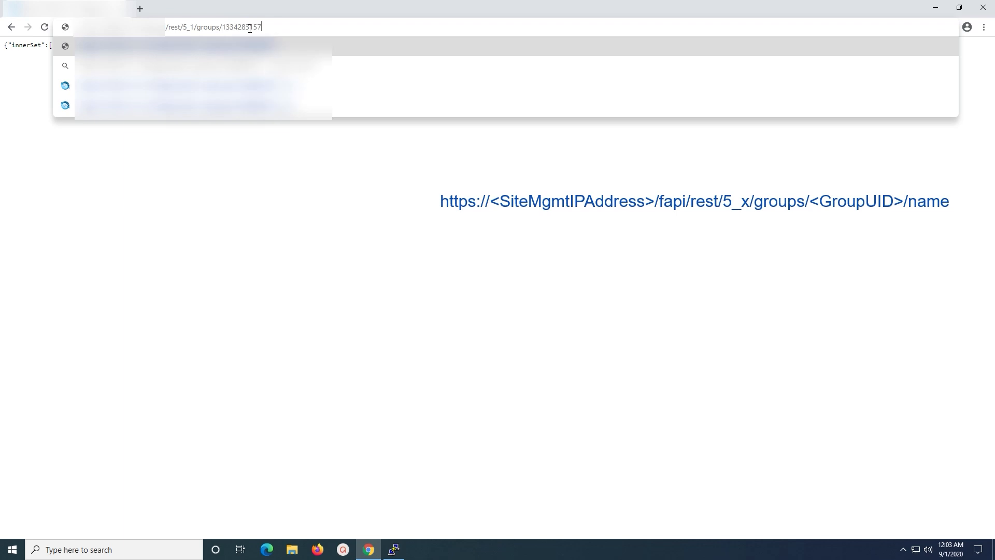
type("/name")
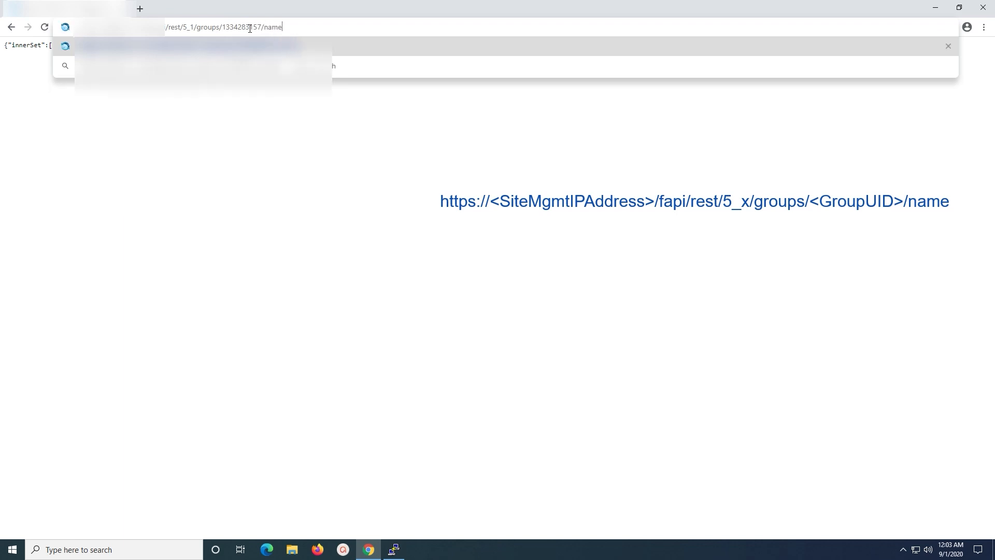